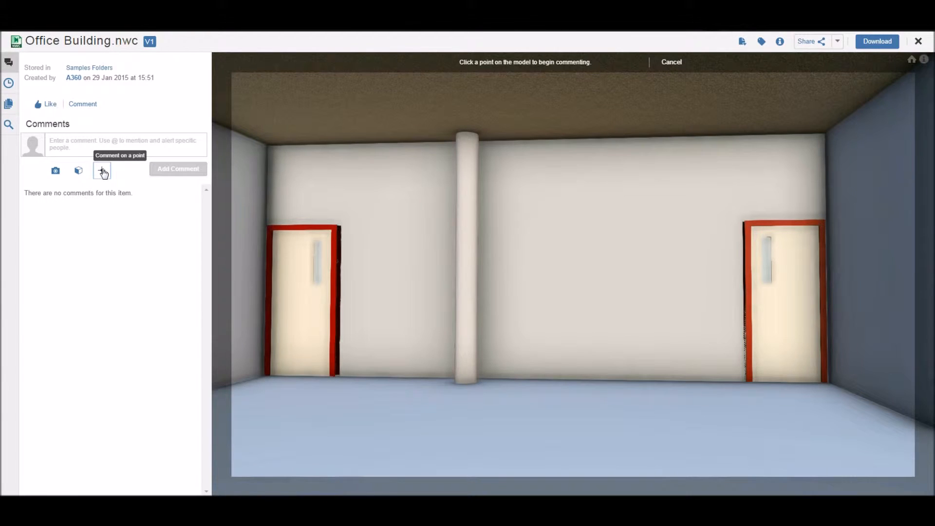
# Pin the 358.30(A) Securely Fastened EMT comment to a point on the wall and post it
pyautogui.click(523, 248)
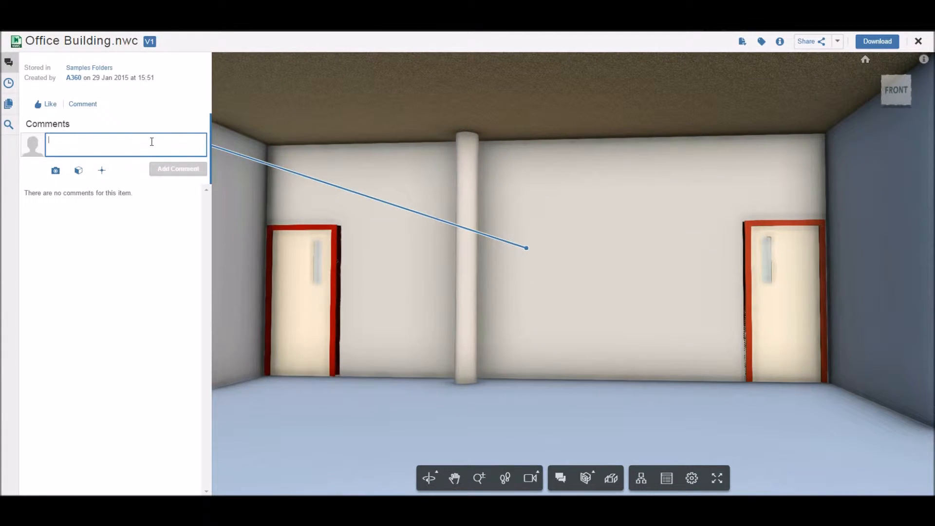
pyautogui.write('358.30(A) Securely Fastened. EMT shall be securely fastened in place at least every 3 m (10 ft). In addition, each EMT run between termination points')
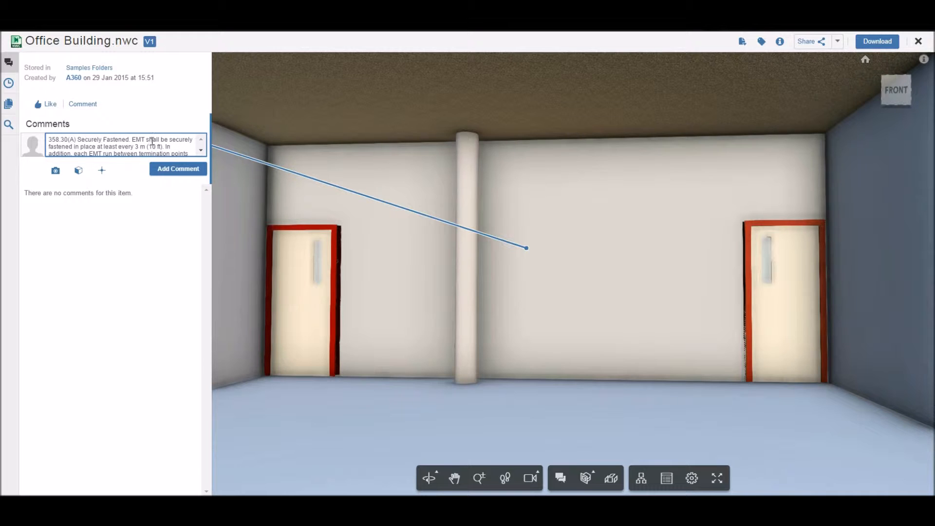
pyautogui.click(177, 168)
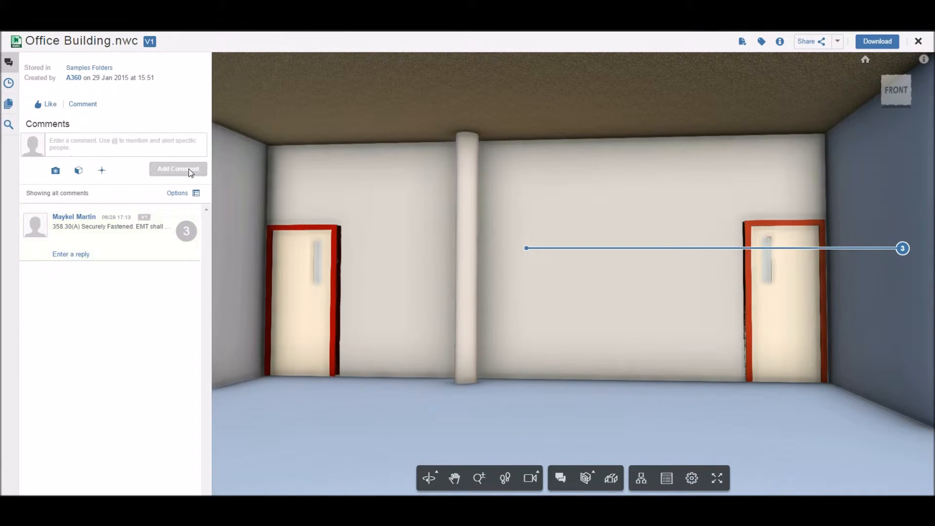
pyautogui.click(186, 231)
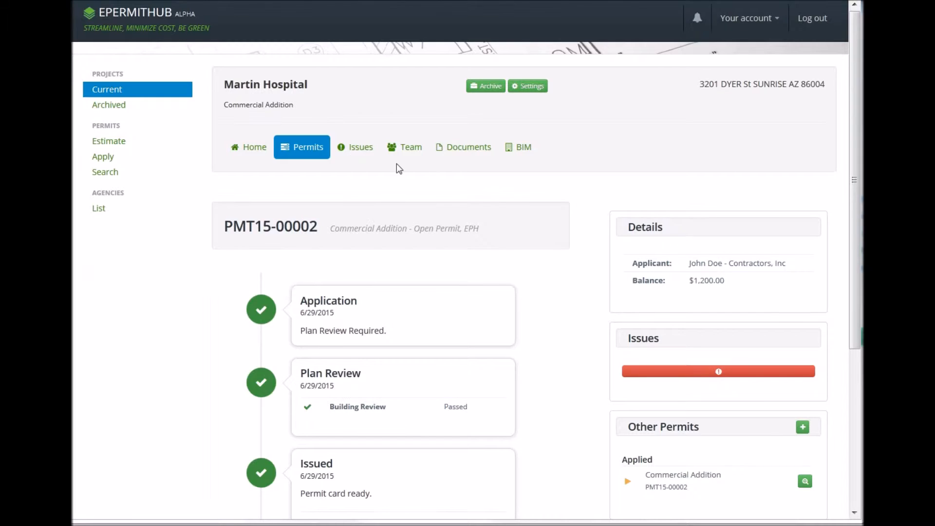
pyautogui.moveTo(433, 331)
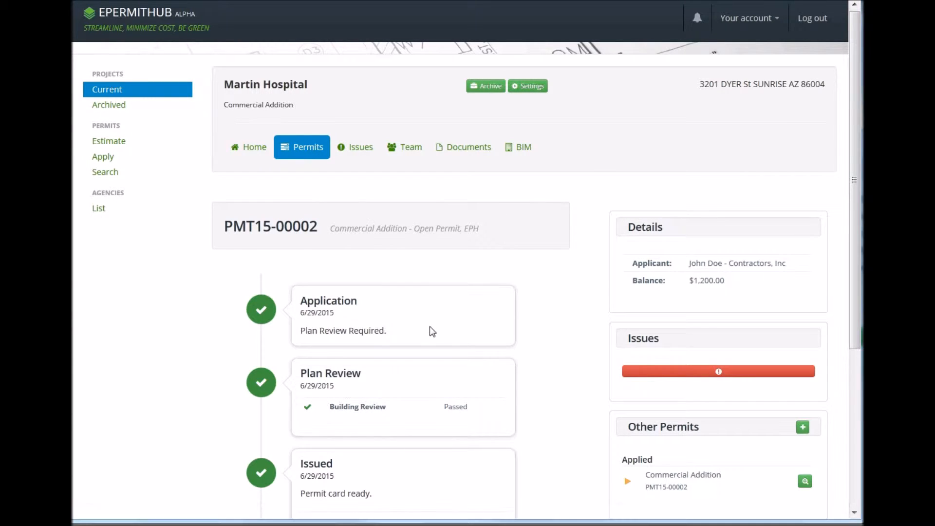
# Review the Rough inspection failure on the permit timeline and bring up the project's issues list
pyautogui.scroll(-3)
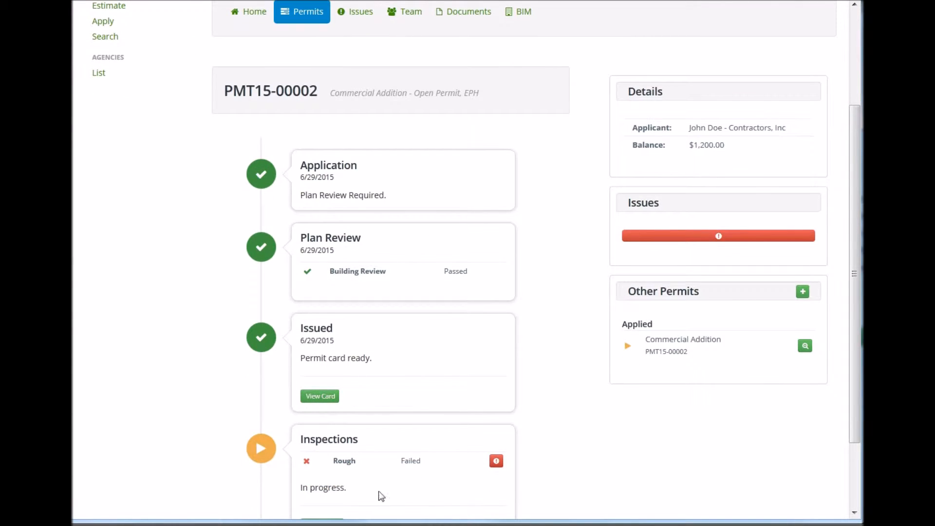
pyautogui.moveTo(359, 14)
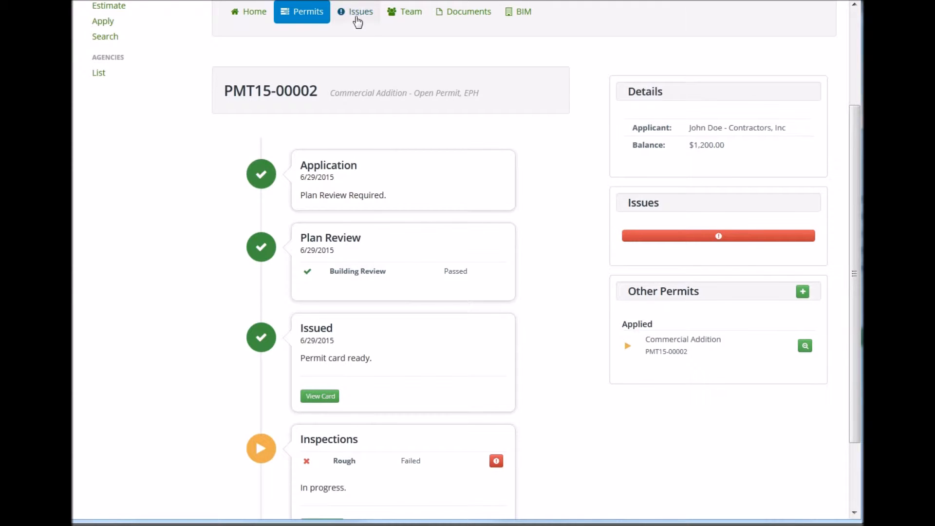
pyautogui.click(359, 11)
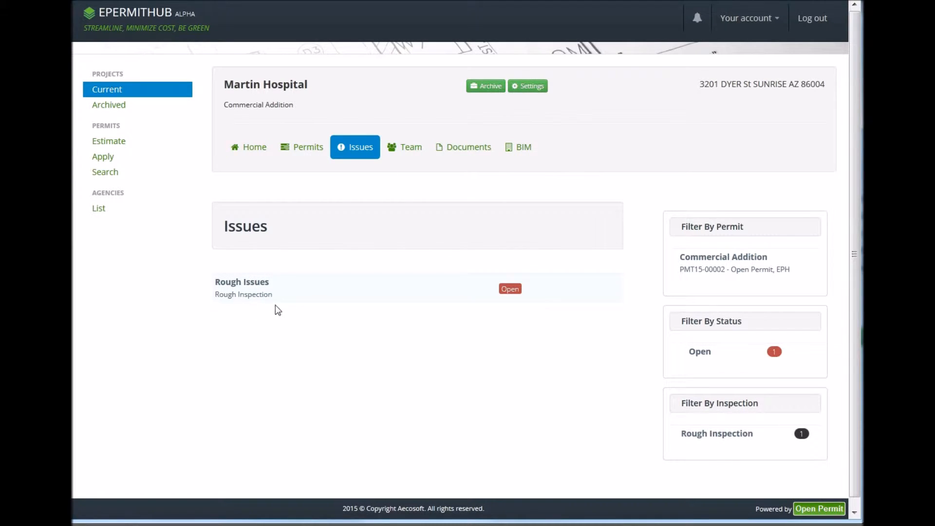
# Open the Rough Issues entry showing the 358.30(A) EMT fastening description
pyautogui.click(244, 294)
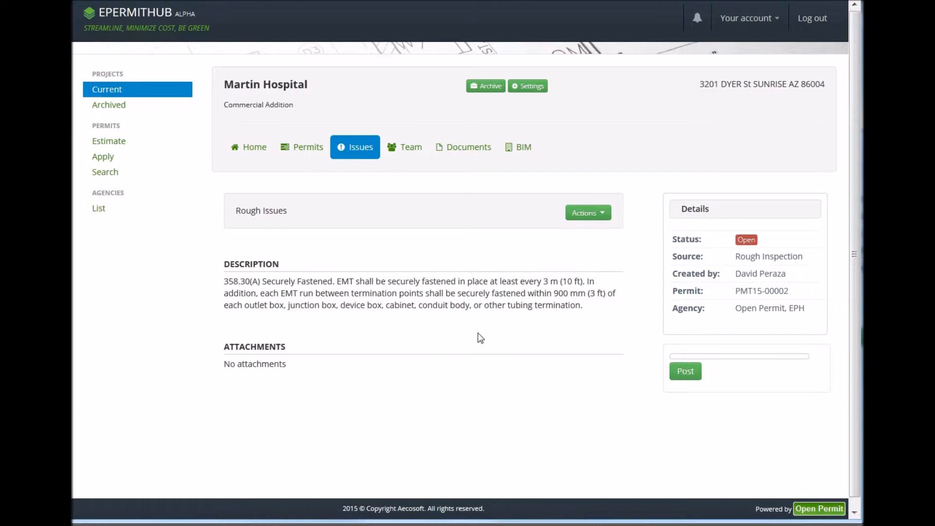
pyautogui.moveTo(635, 271)
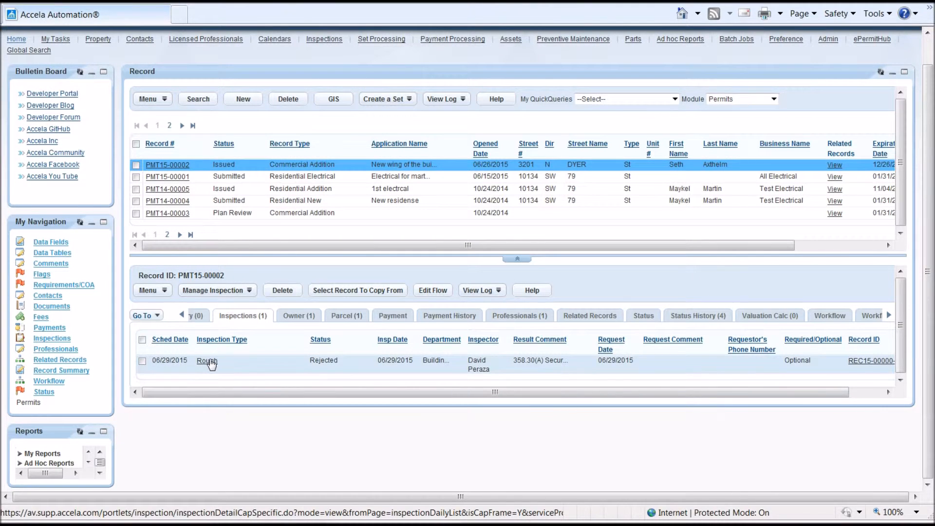
# Review the Rough inspection detail showing Rejected status and the 358.30(A) comment
pyautogui.click(205, 361)
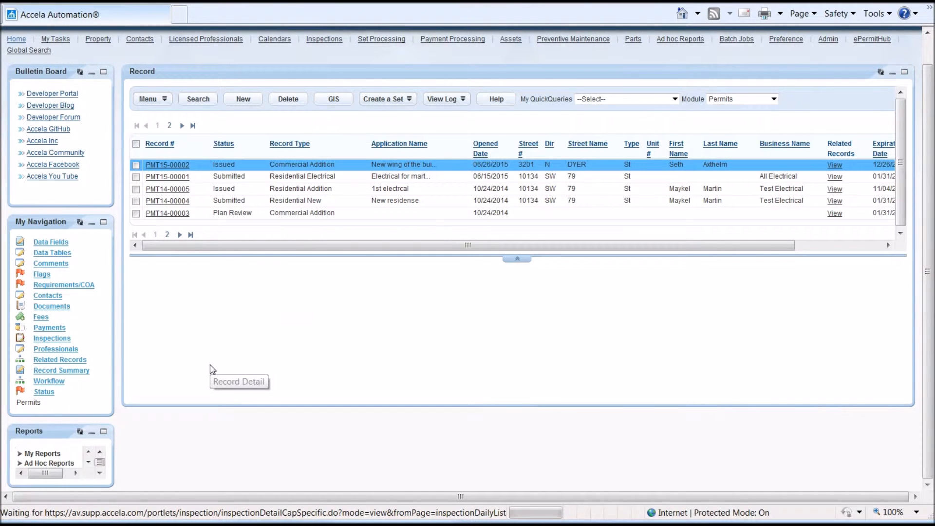
pyautogui.click(167, 165)
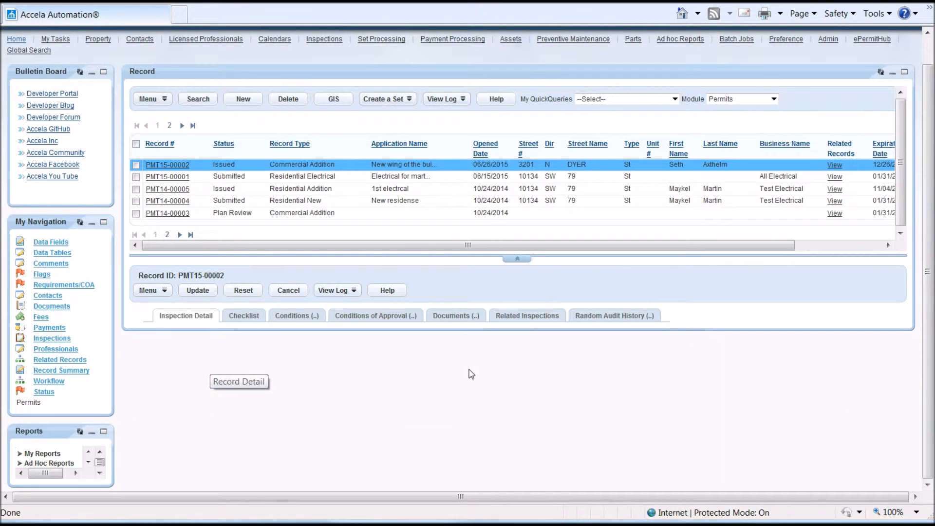
pyautogui.moveTo(930, 325)
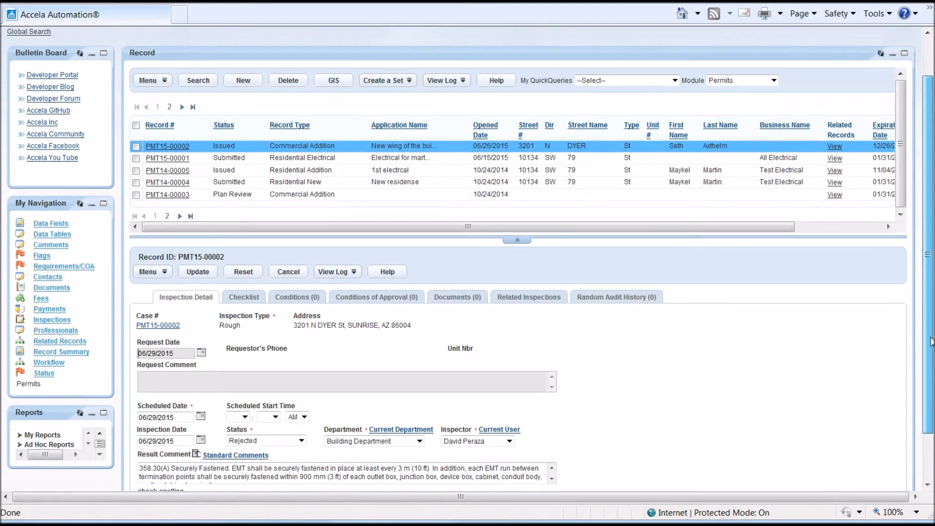
pyautogui.scroll(-3)
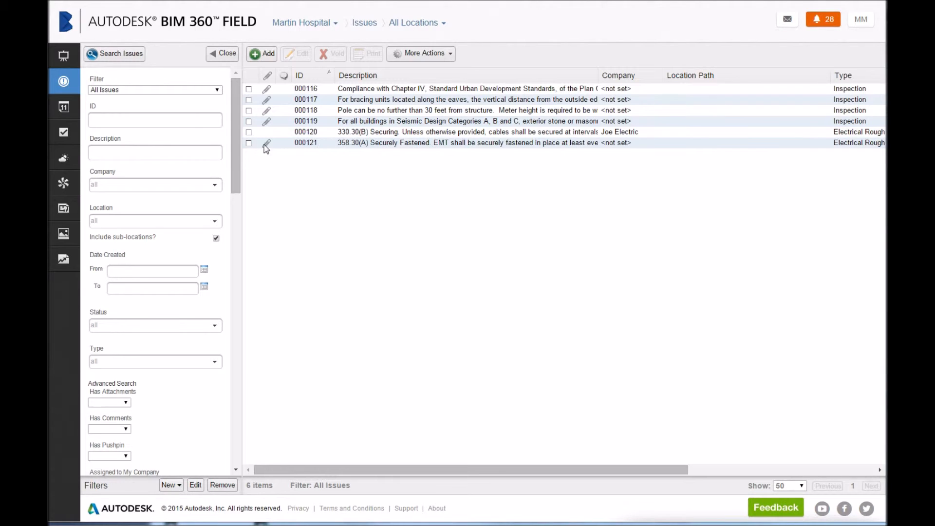
# Select issue 000121 in BIM 360 Field and open it for editing
pyautogui.click(248, 143)
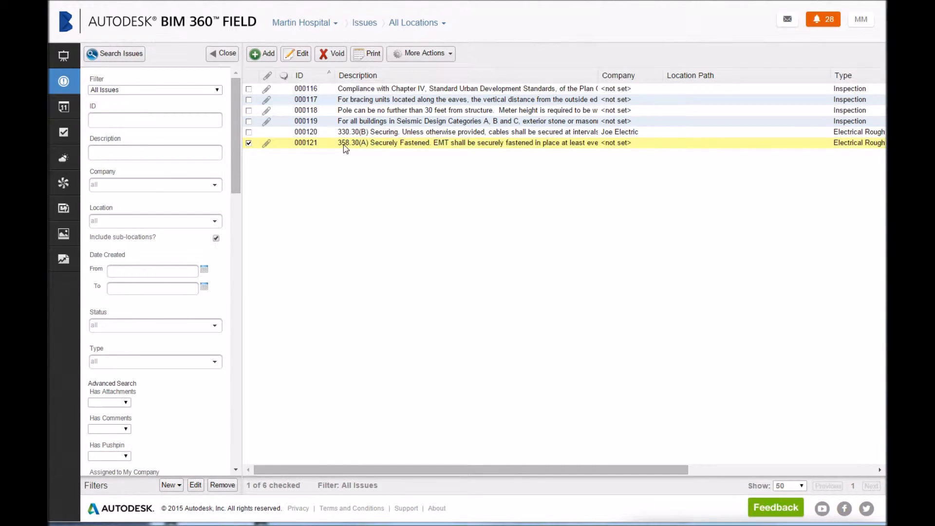
pyautogui.click(295, 54)
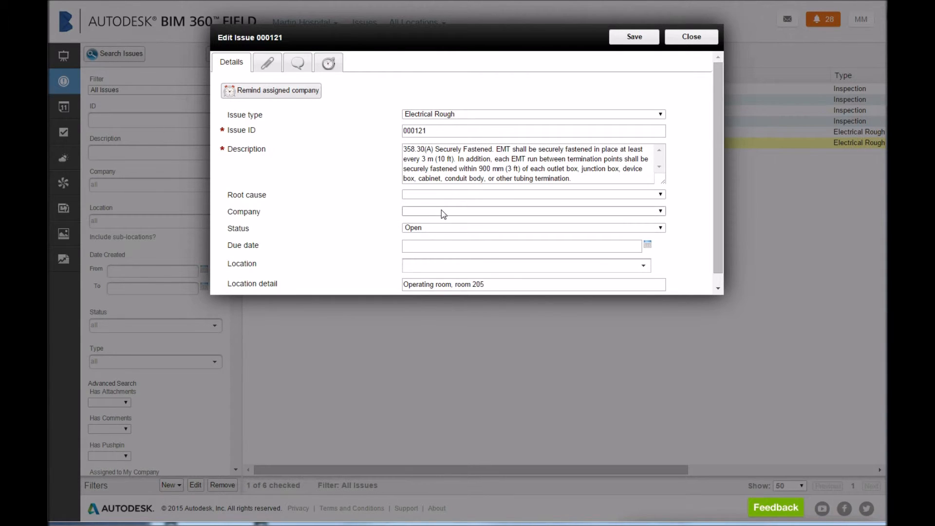
# Assign issue 000121 to Joe Electric and advance its due-date calendar to July 2015
pyautogui.click(533, 210)
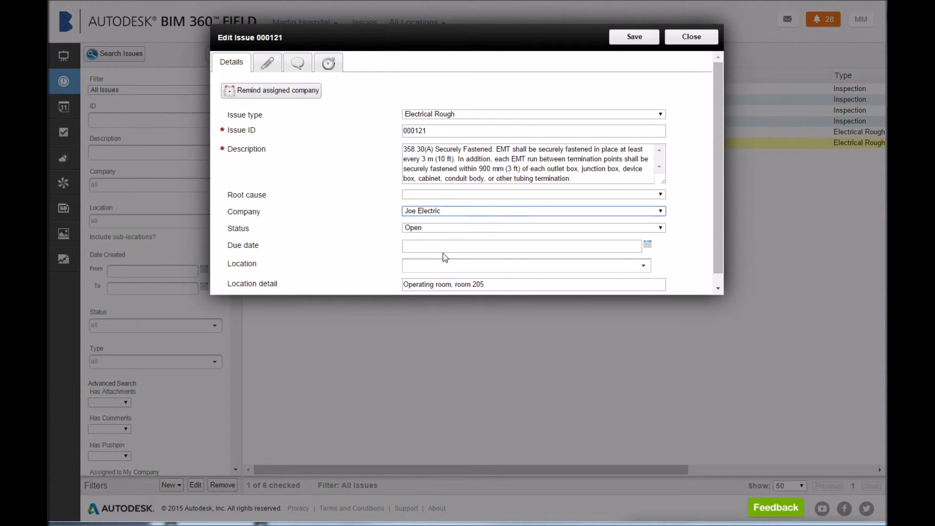
pyautogui.moveTo(434, 252)
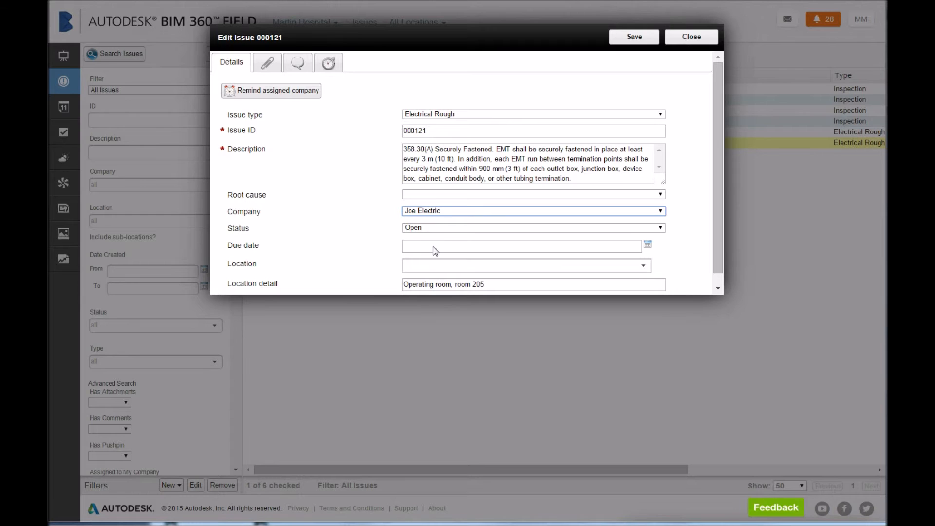
pyautogui.click(522, 245)
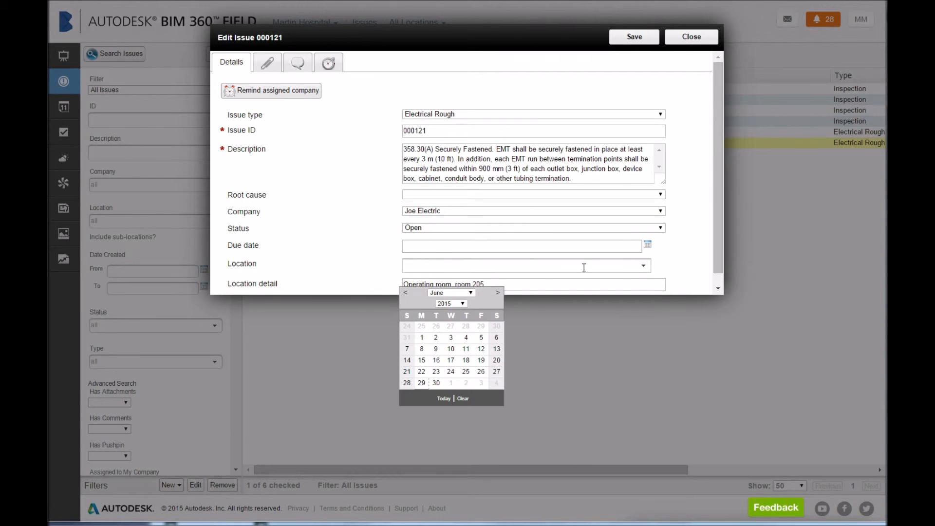
pyautogui.click(496, 292)
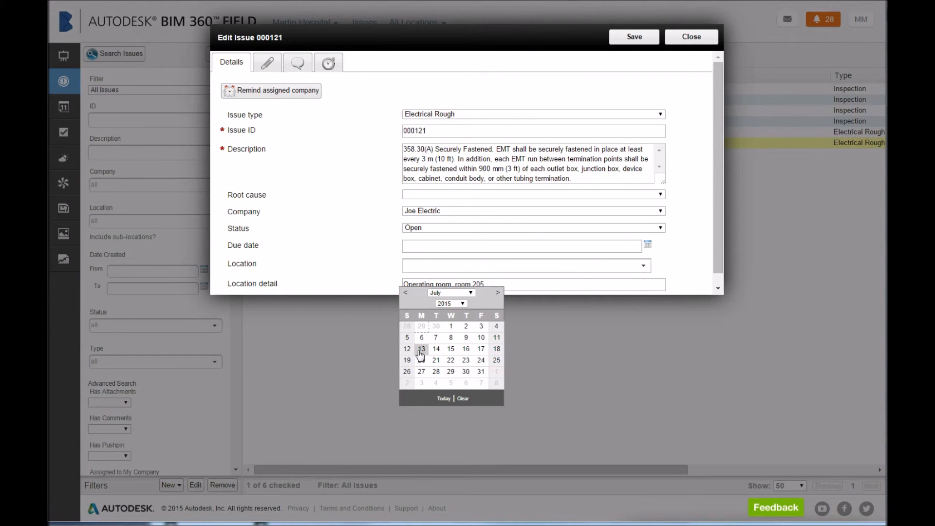